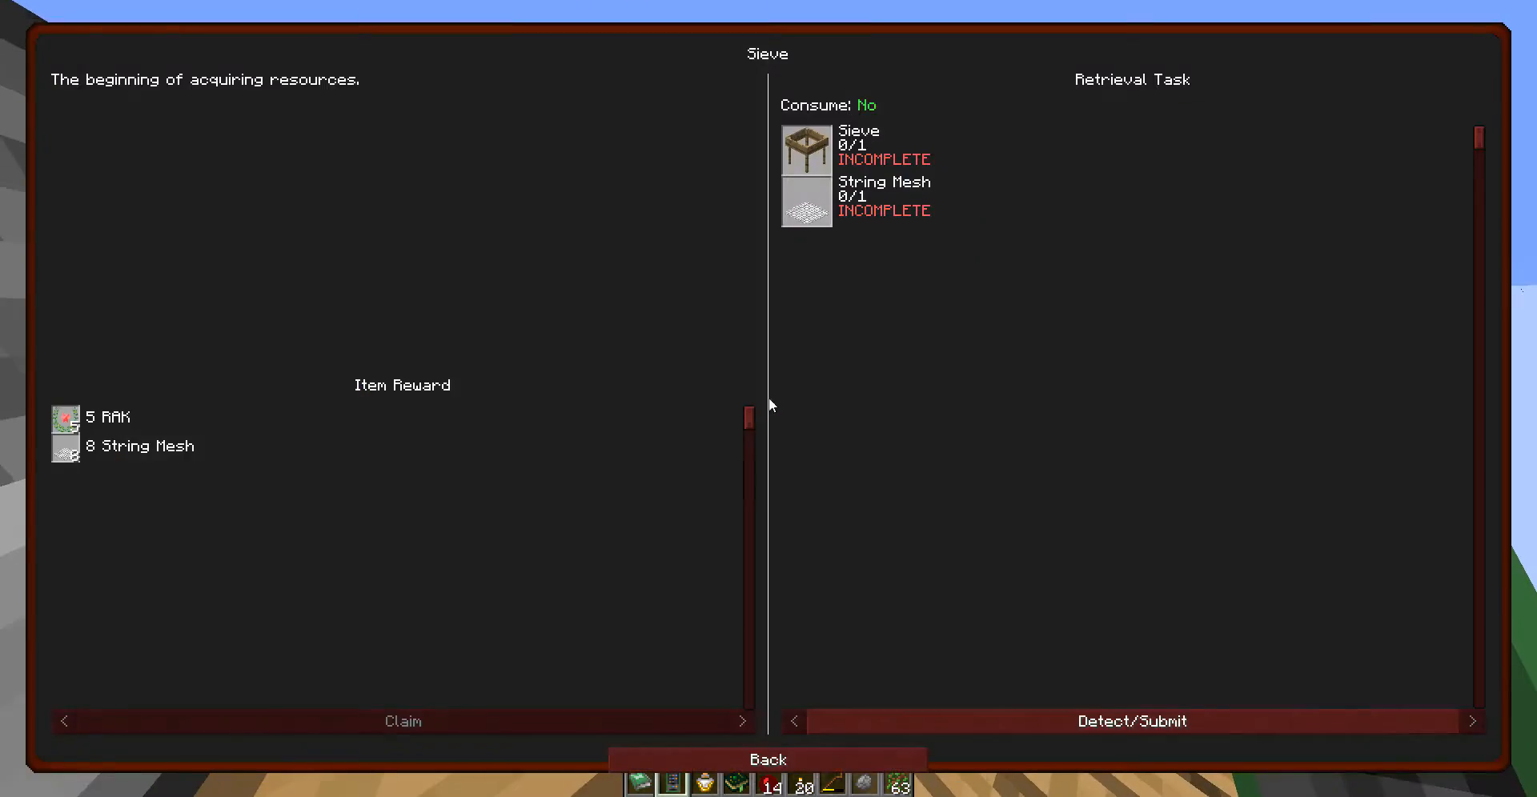
Step: Leave the Sieve quest details and return toward the Crafting Station
left_click(767, 758)
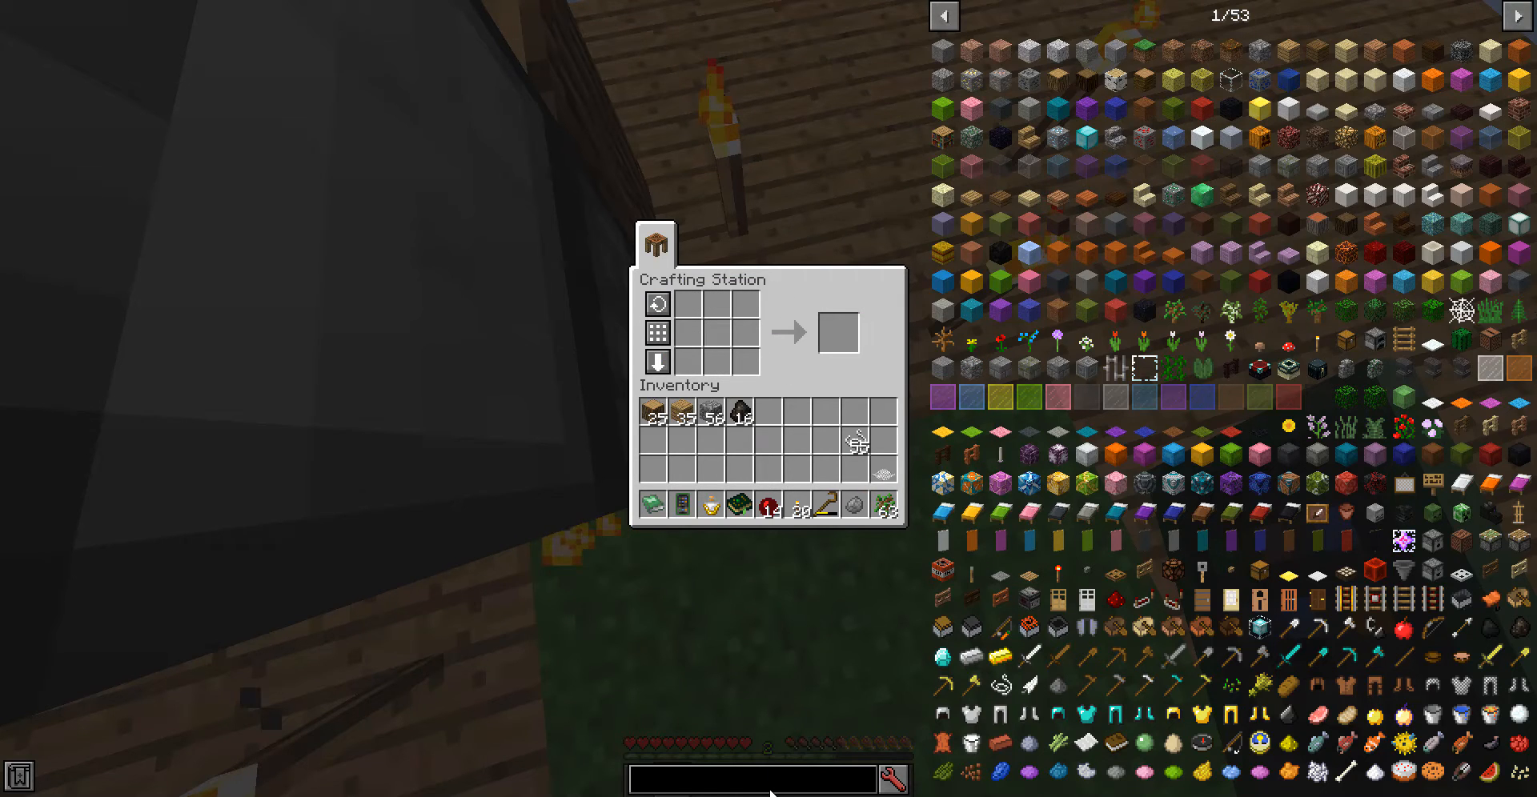
Step: Filter the JEI item list to 'sieve', briefly visiting and closing the JEI config
type("sieve")
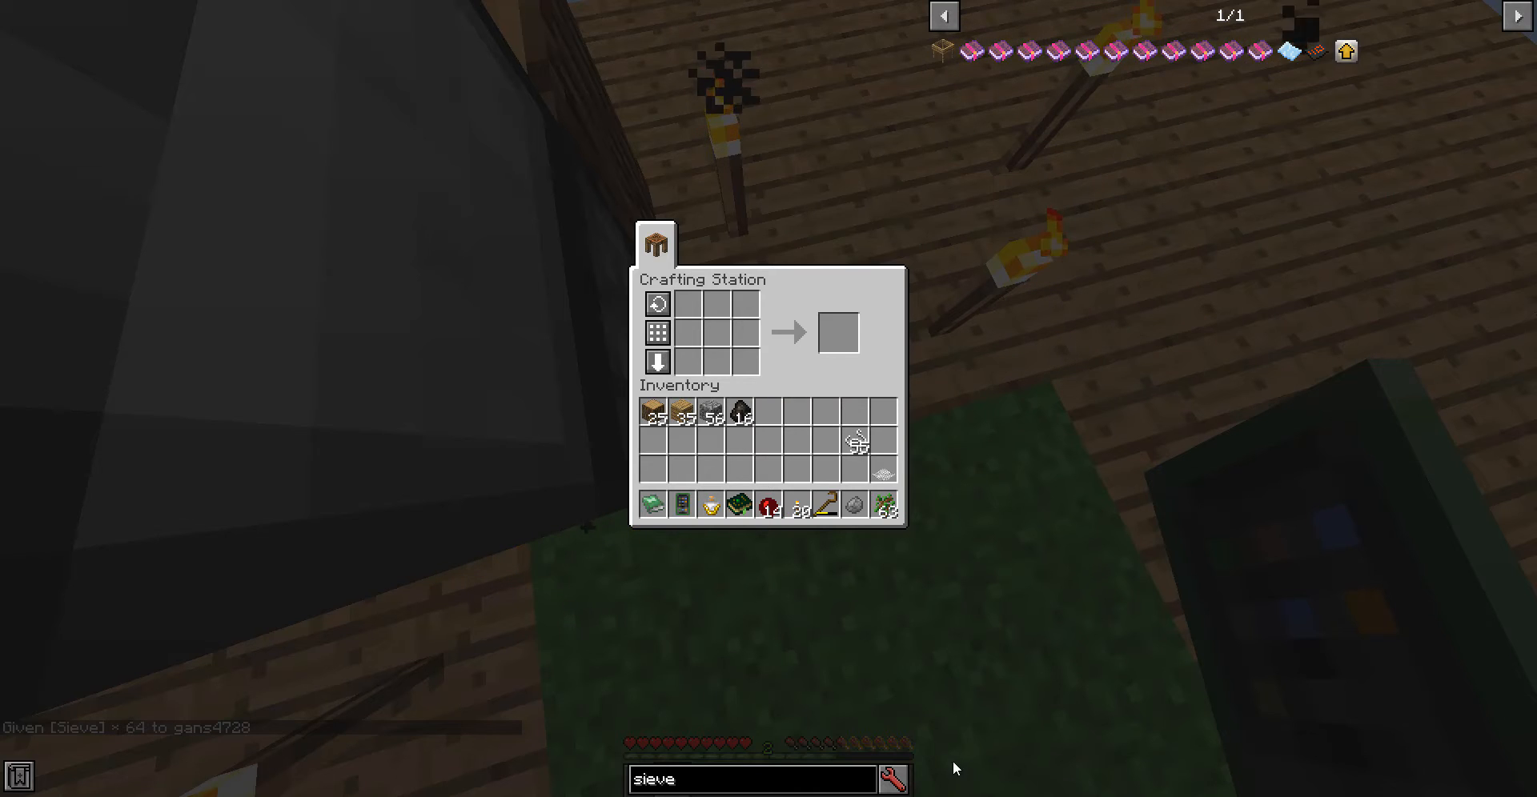
left_click(891, 780)
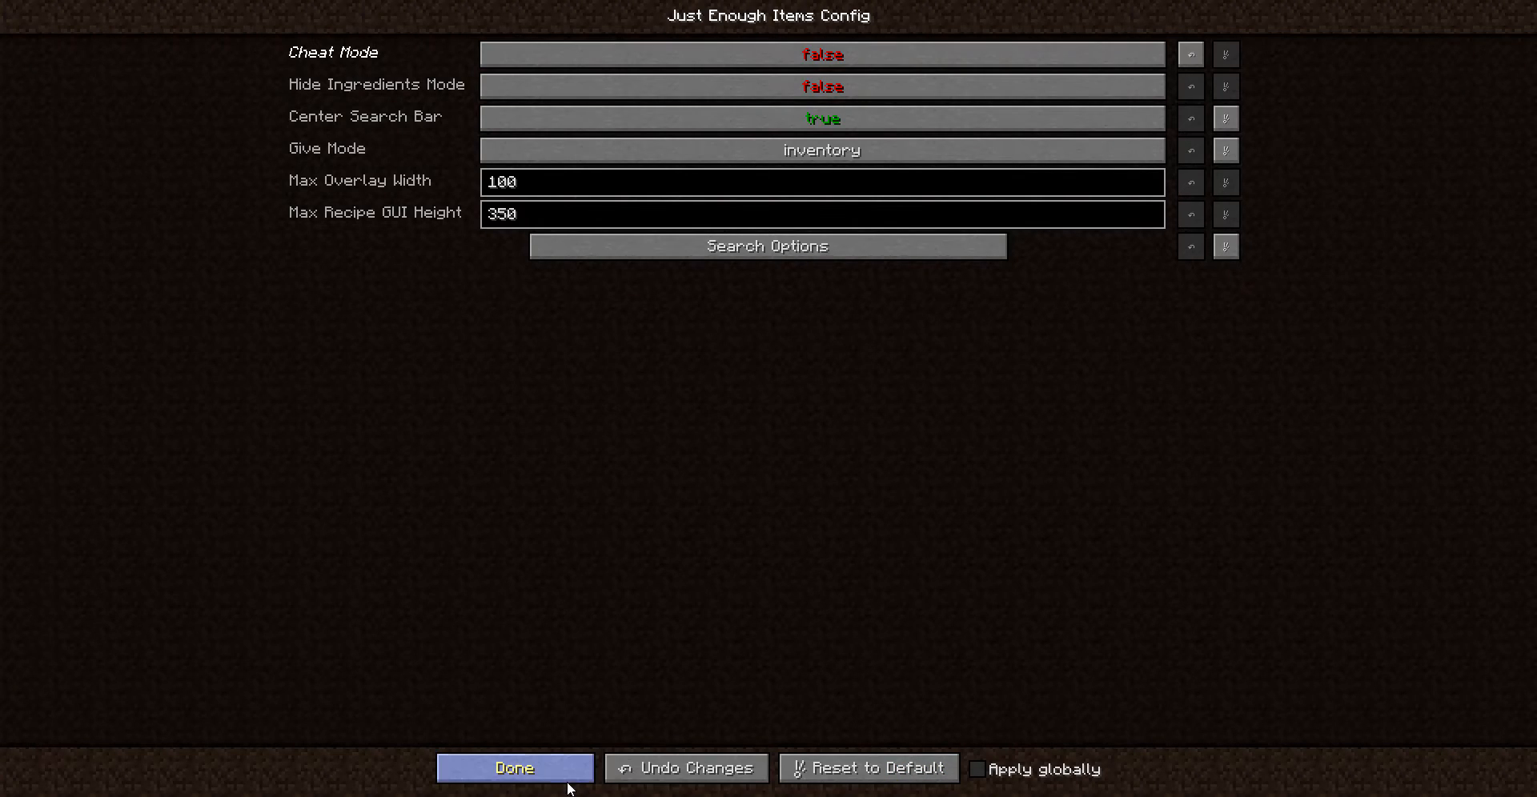
left_click(514, 769)
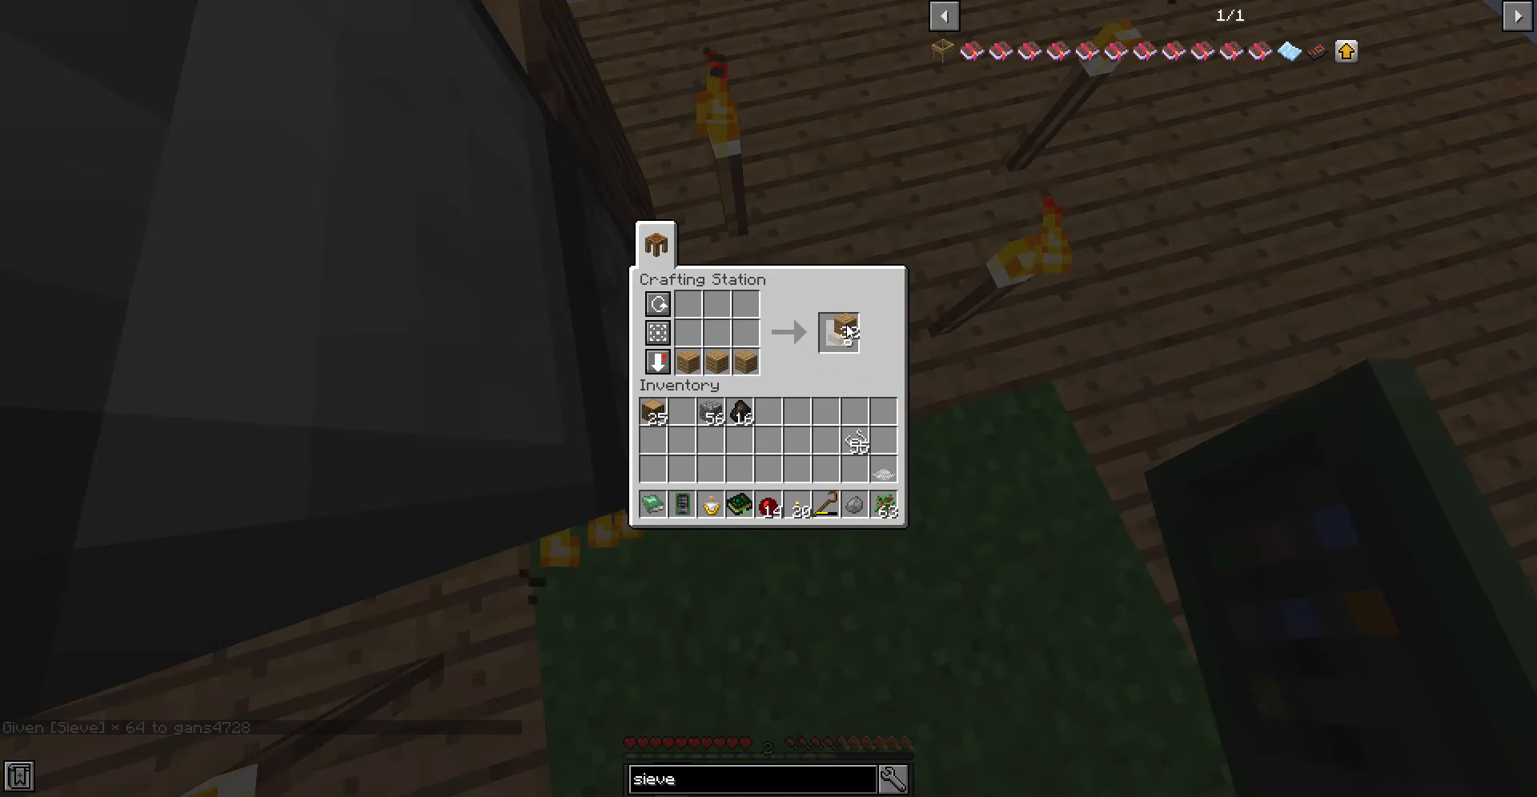
Step: Collect the crafted slabs for the sieve recipe and close the crafting screen
left_click(837, 332)
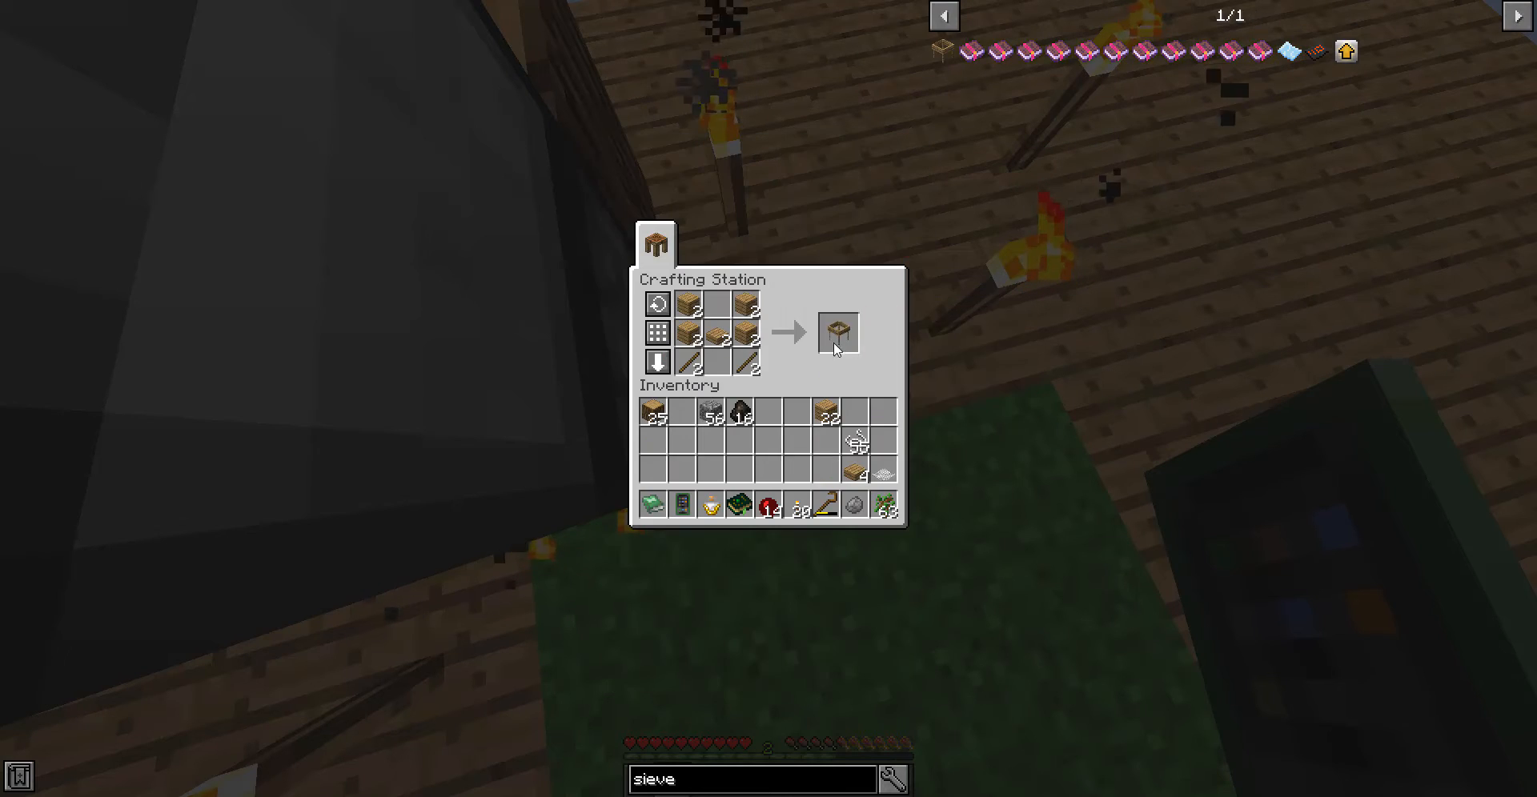
mouse_move(871, 474)
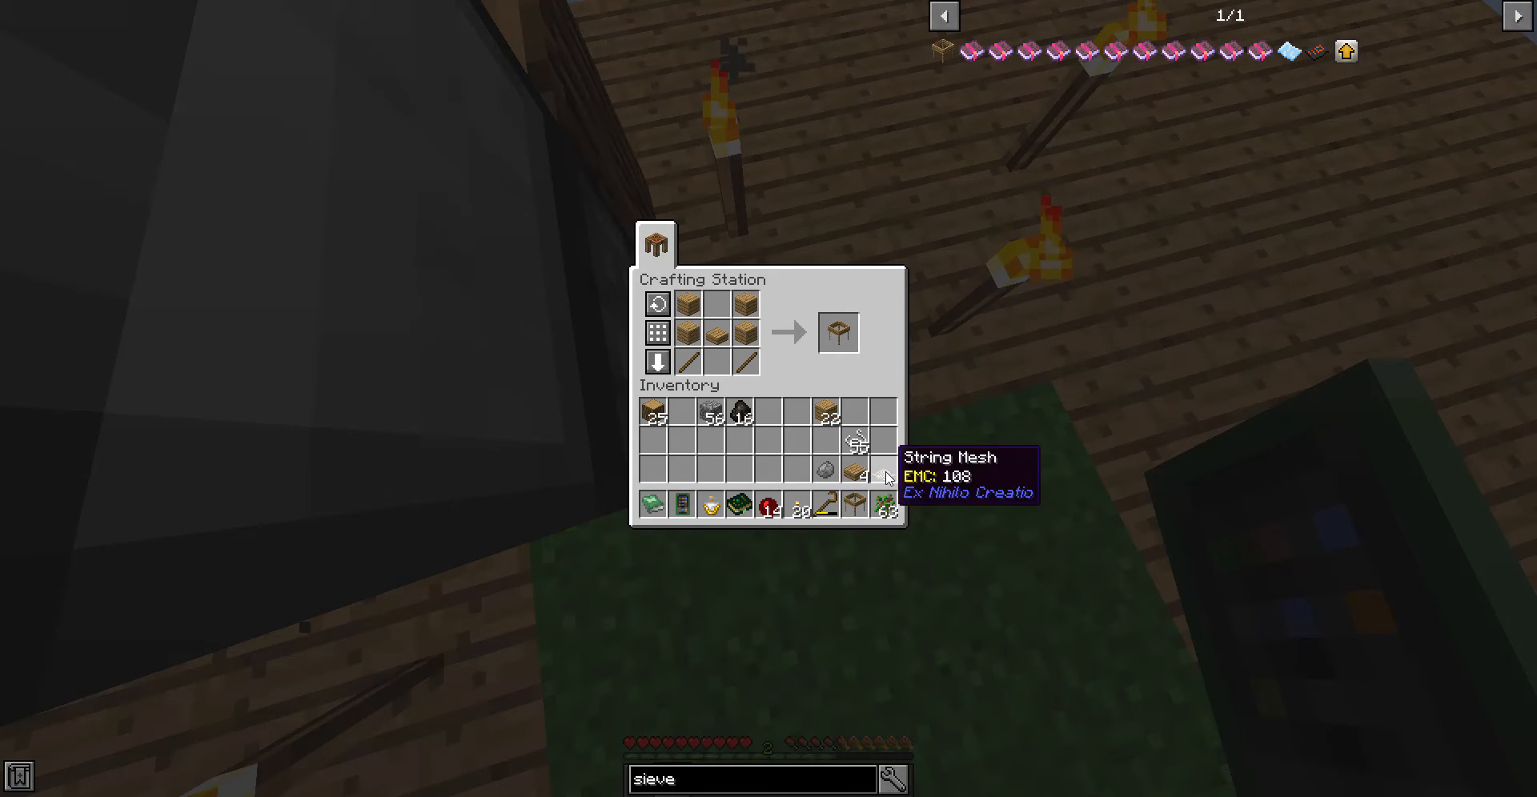
key("Escape")
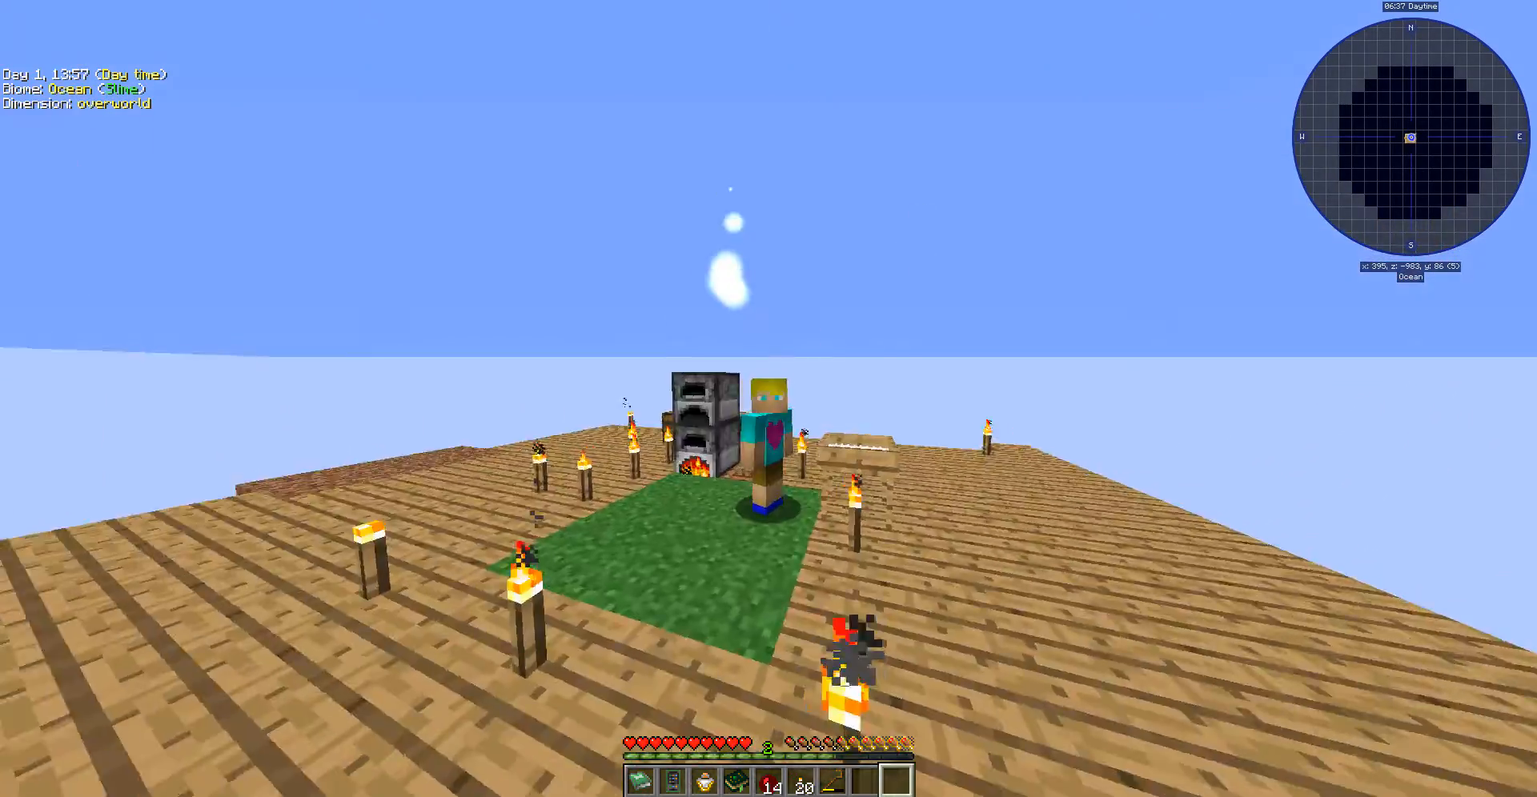
mouse_move(769, 393)
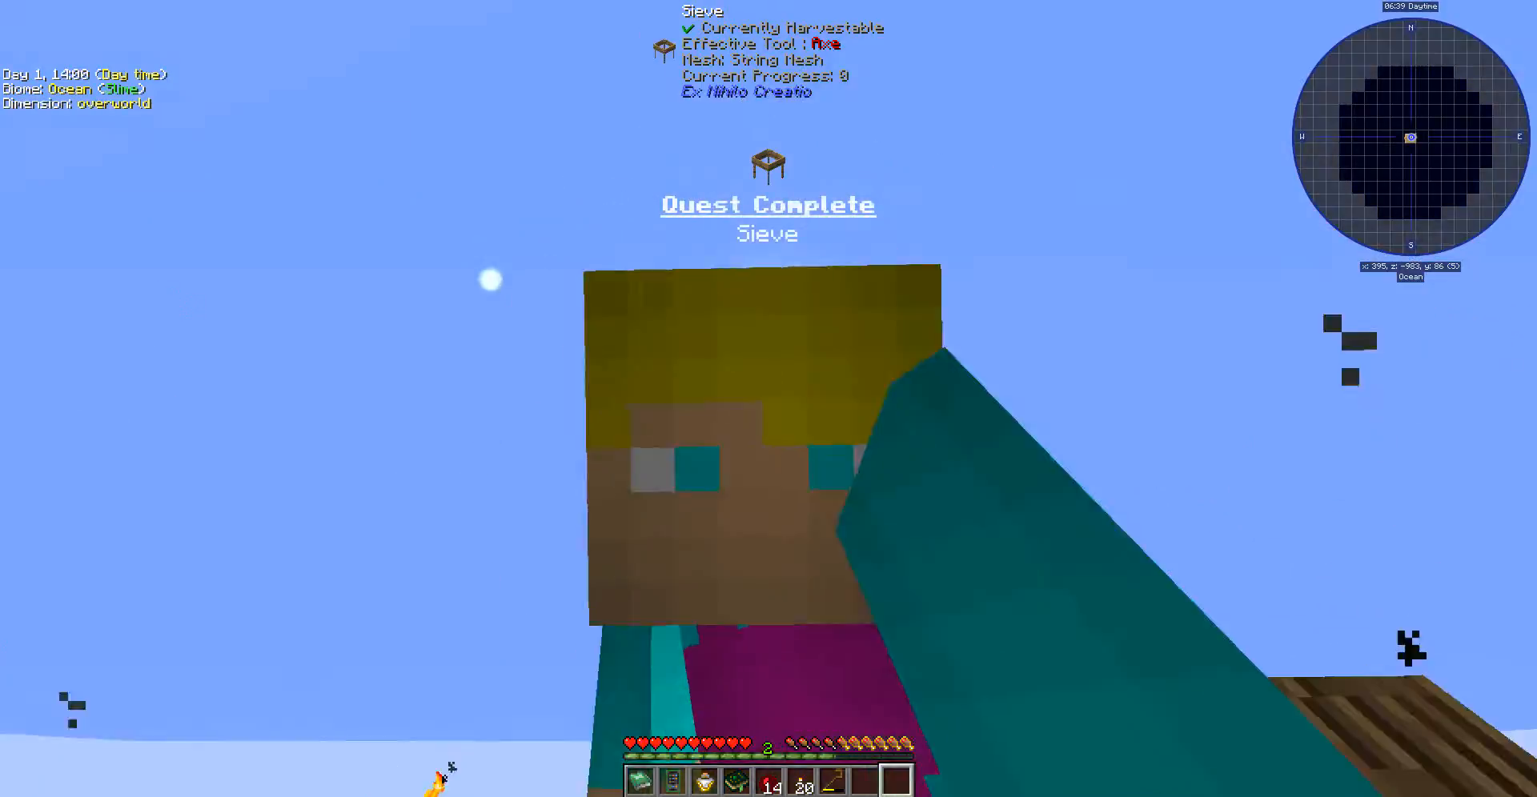